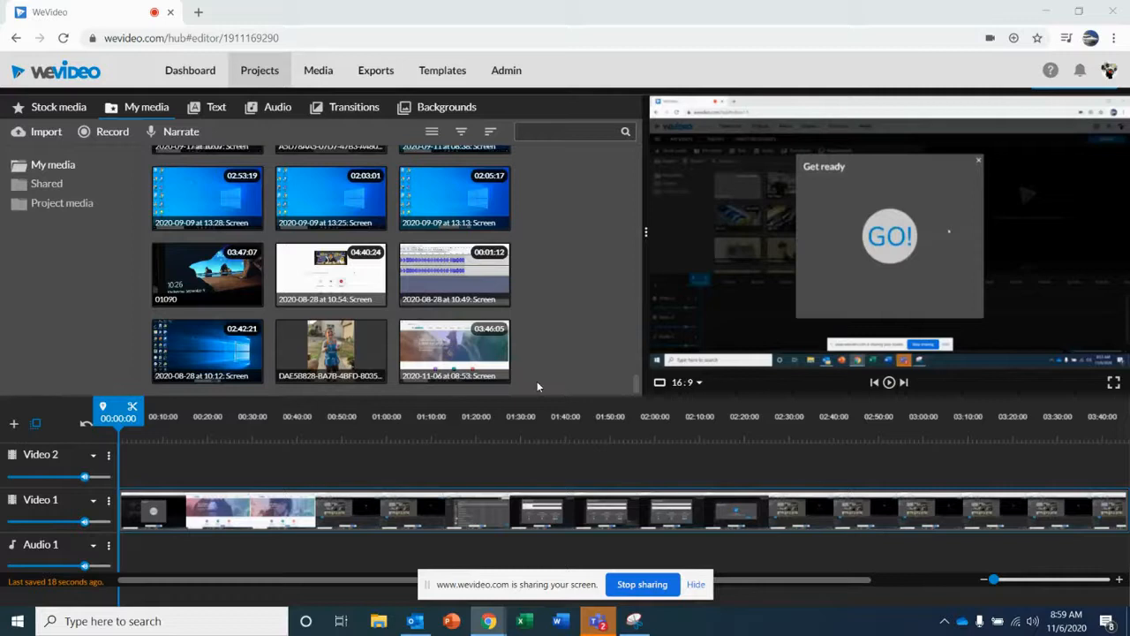
mouse_move(537, 516)
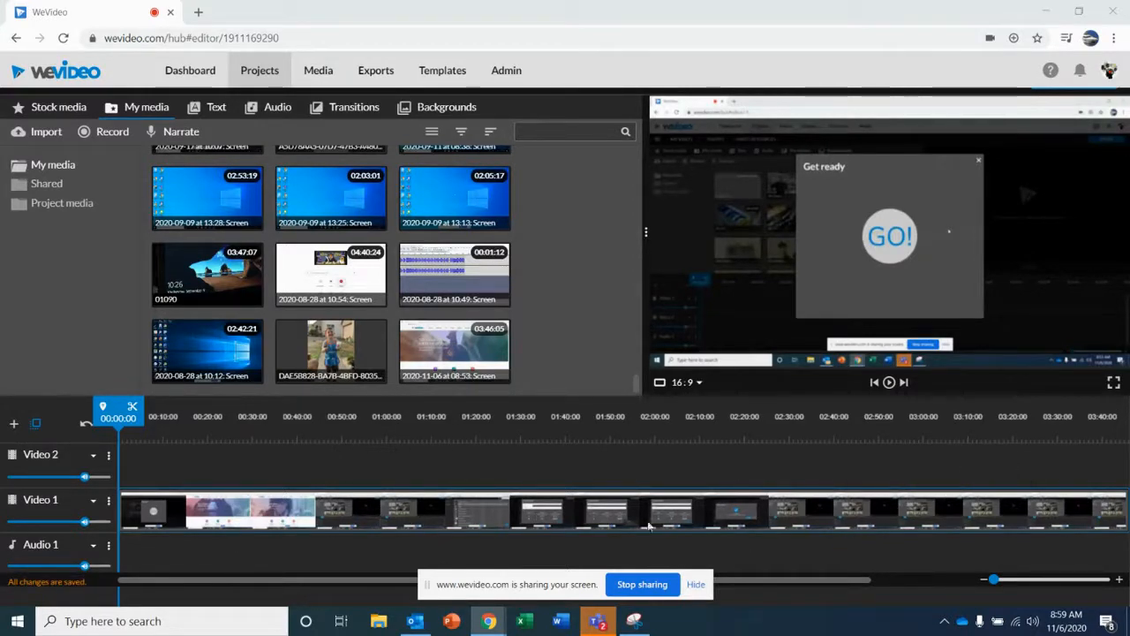
mouse_move(424, 457)
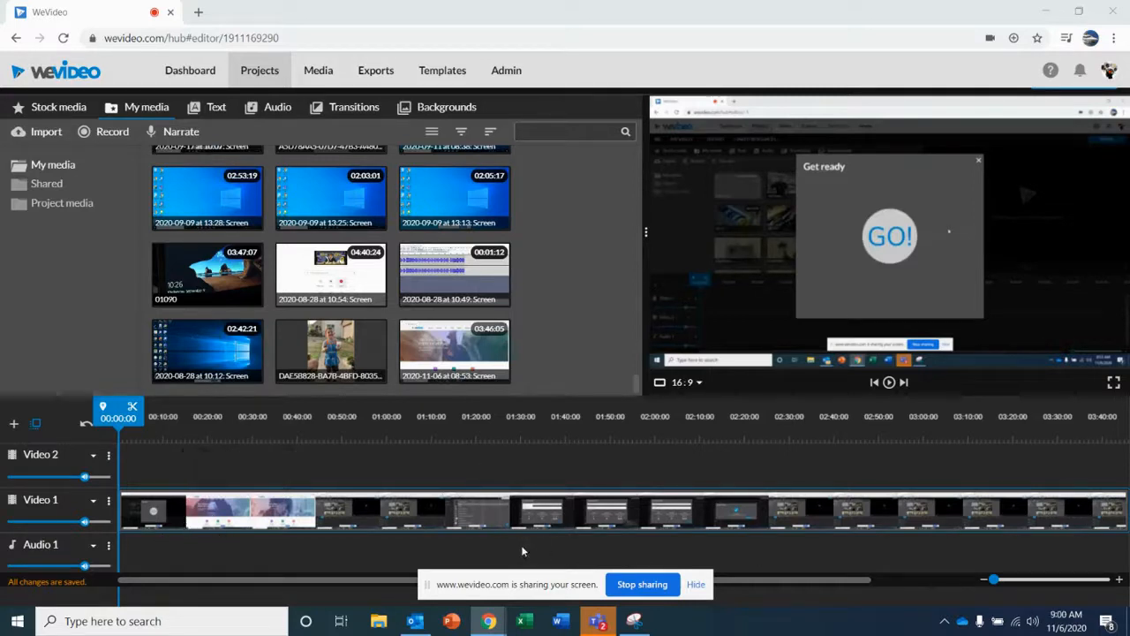
mouse_move(904, 383)
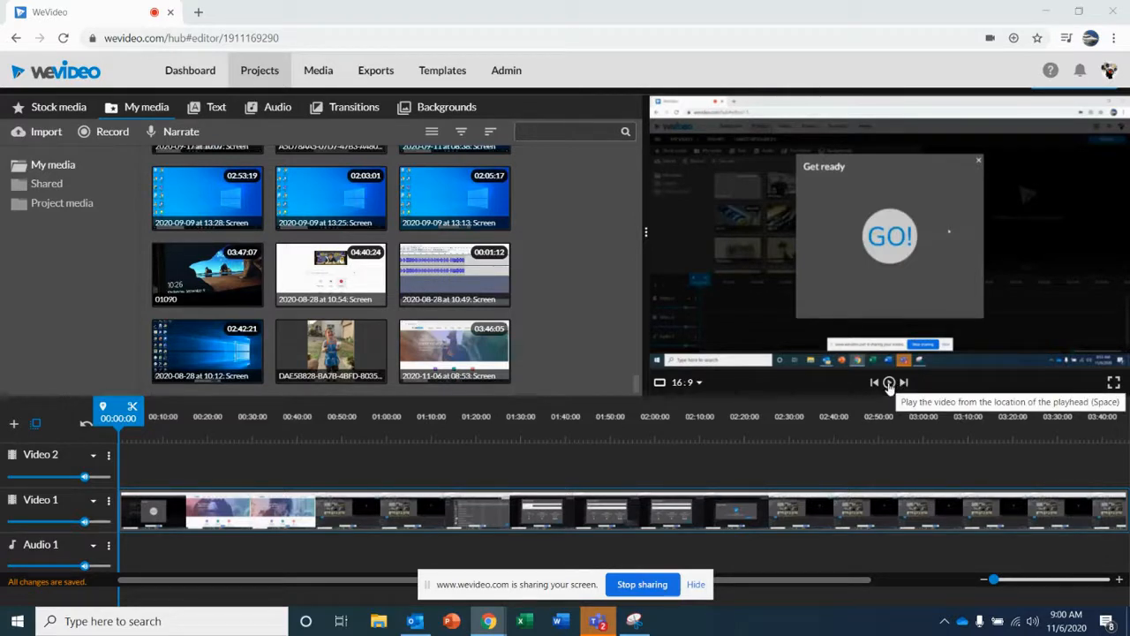
mouse_move(889, 382)
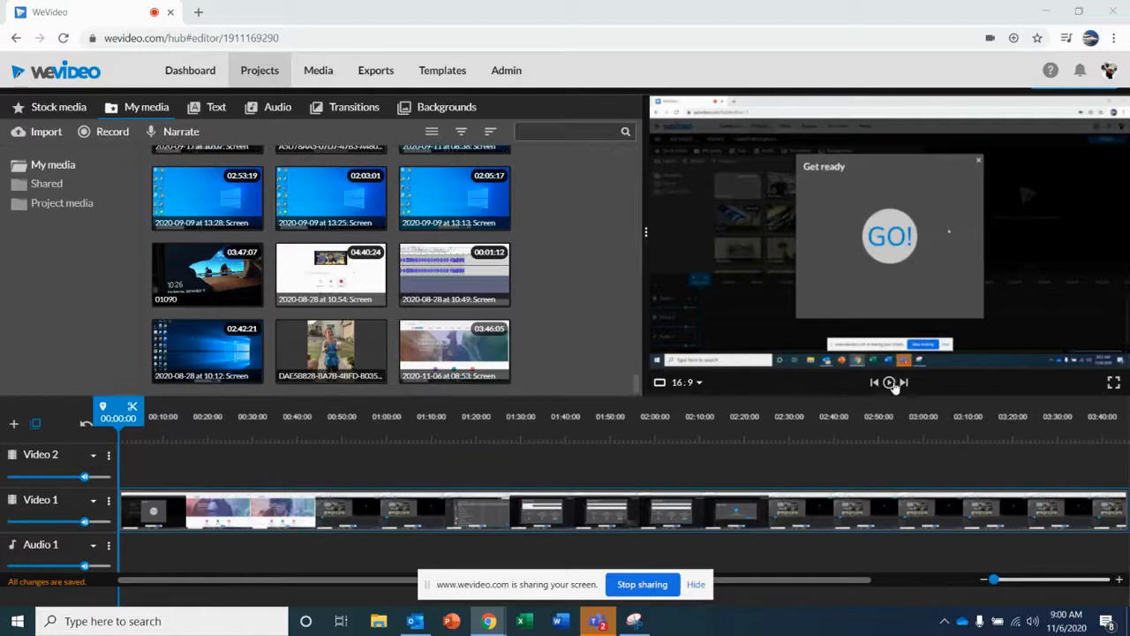
mouse_move(889, 383)
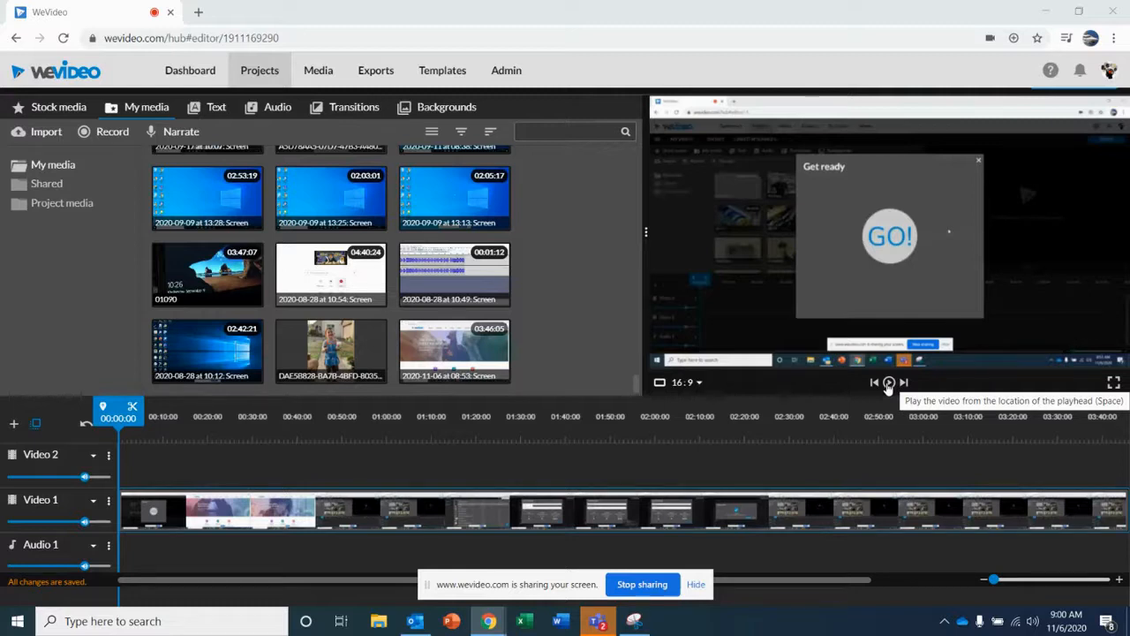
Play the screen recording from the start, pausing around 00:05:11.
click(889, 382)
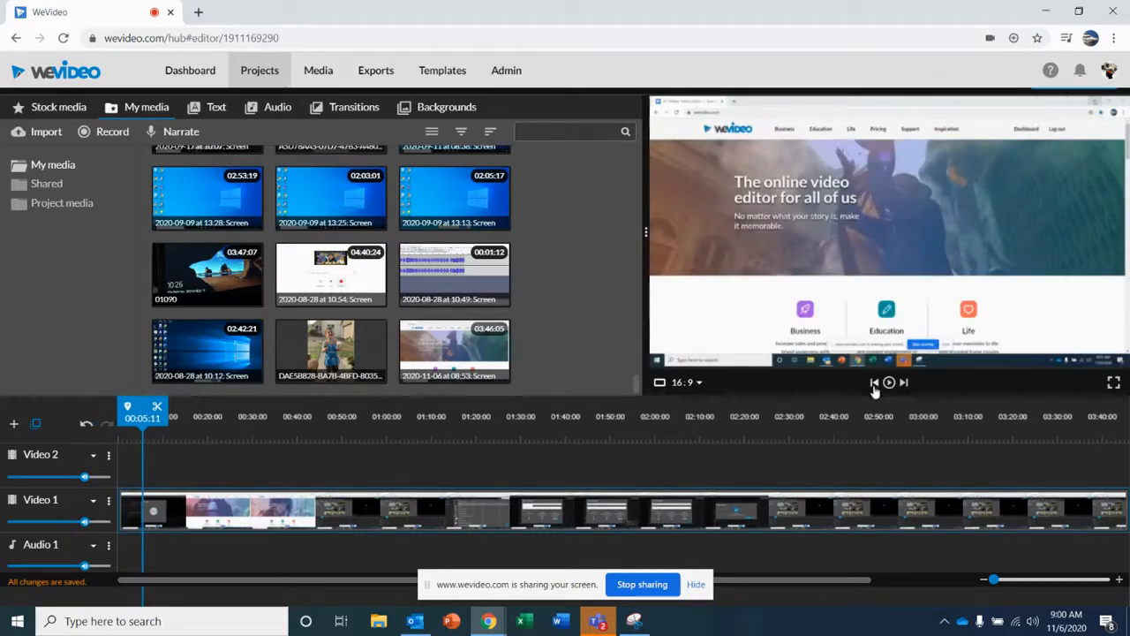
mouse_move(544, 521)
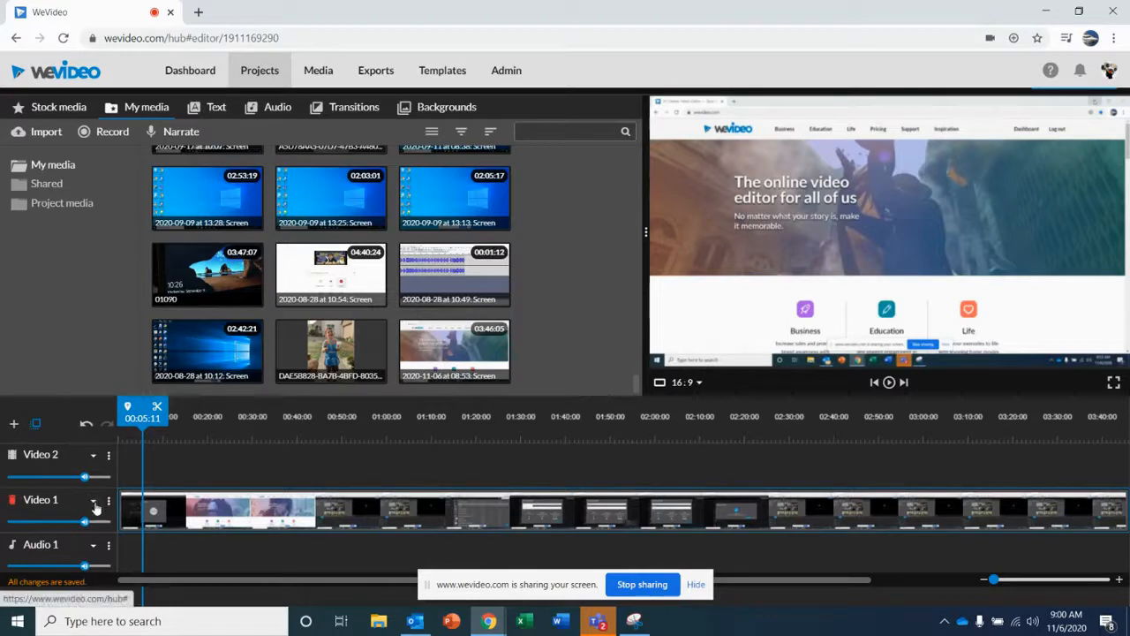
mouse_move(94, 506)
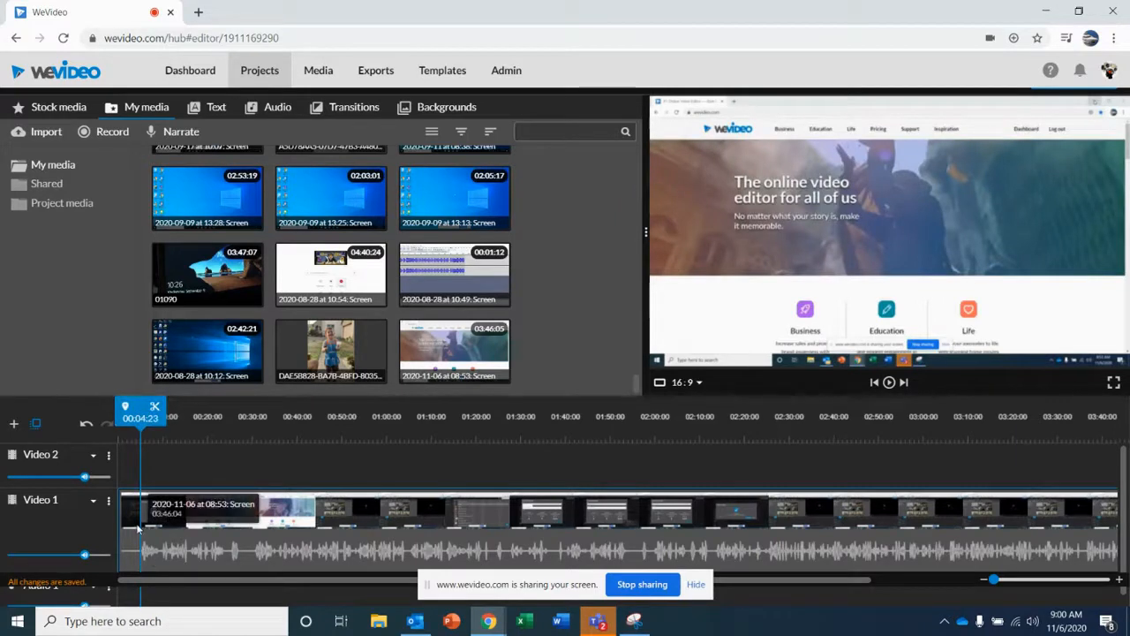
Select the Video 1 clip and begin trimming its opening seconds from the left edge.
click(221, 517)
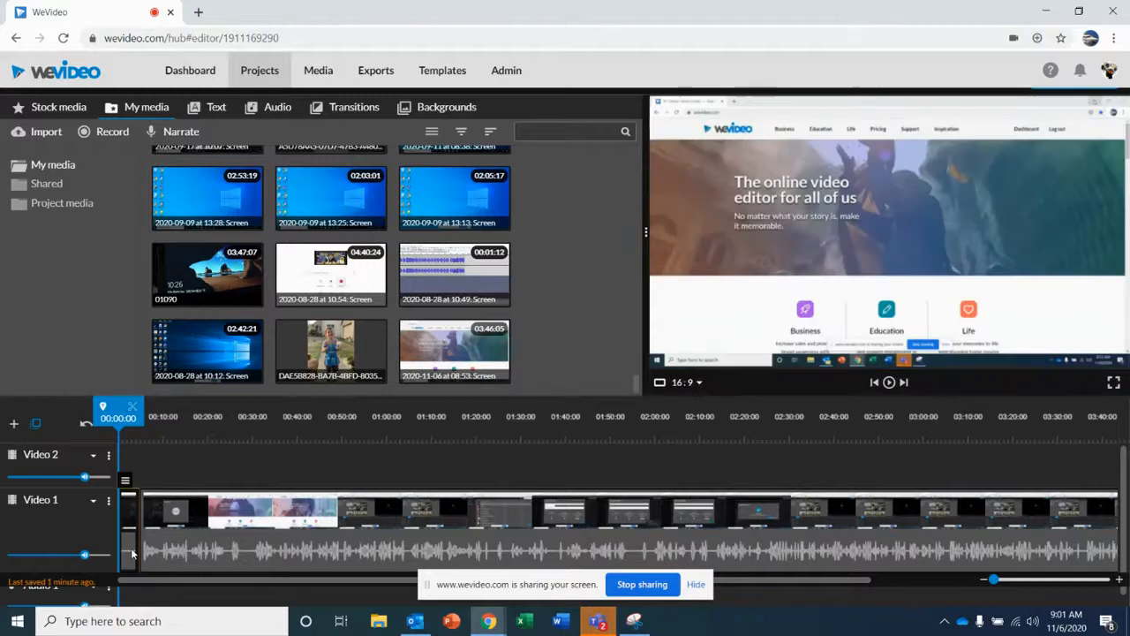
mouse_move(132, 518)
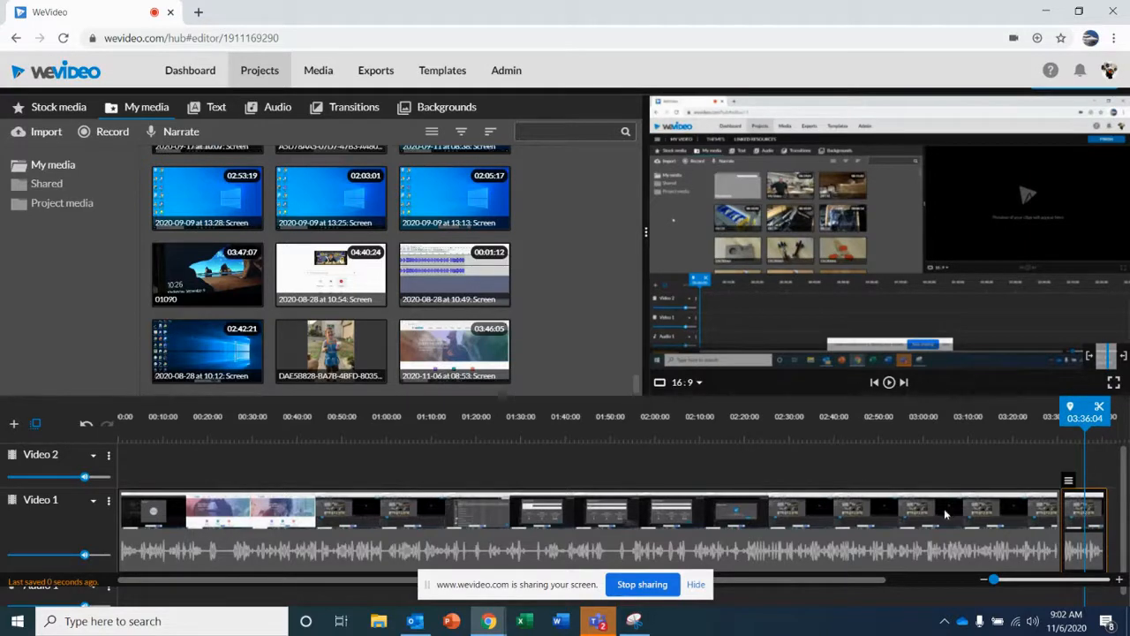
mouse_move(975, 552)
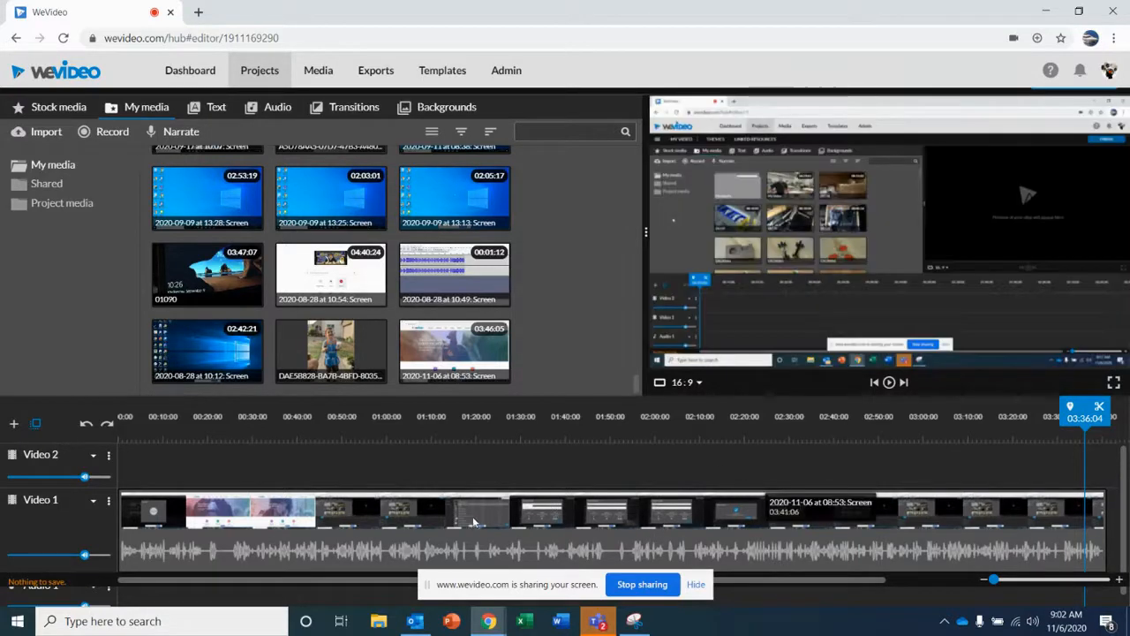
Split the clip at 01:18:24 and select the second piece.
click(472, 519)
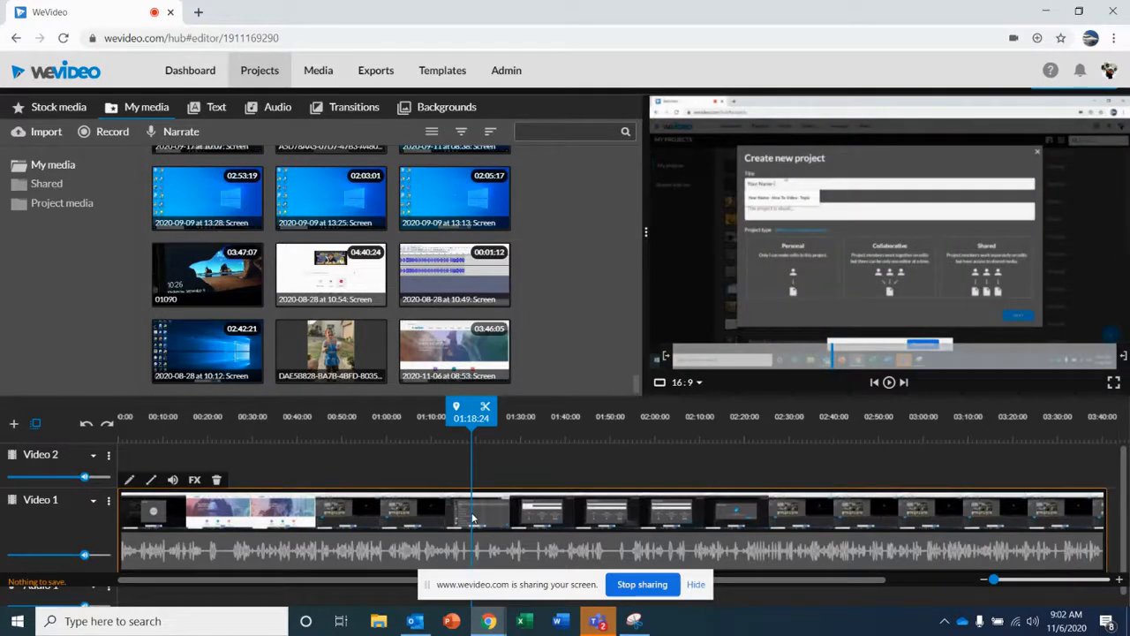
mouse_move(601, 519)
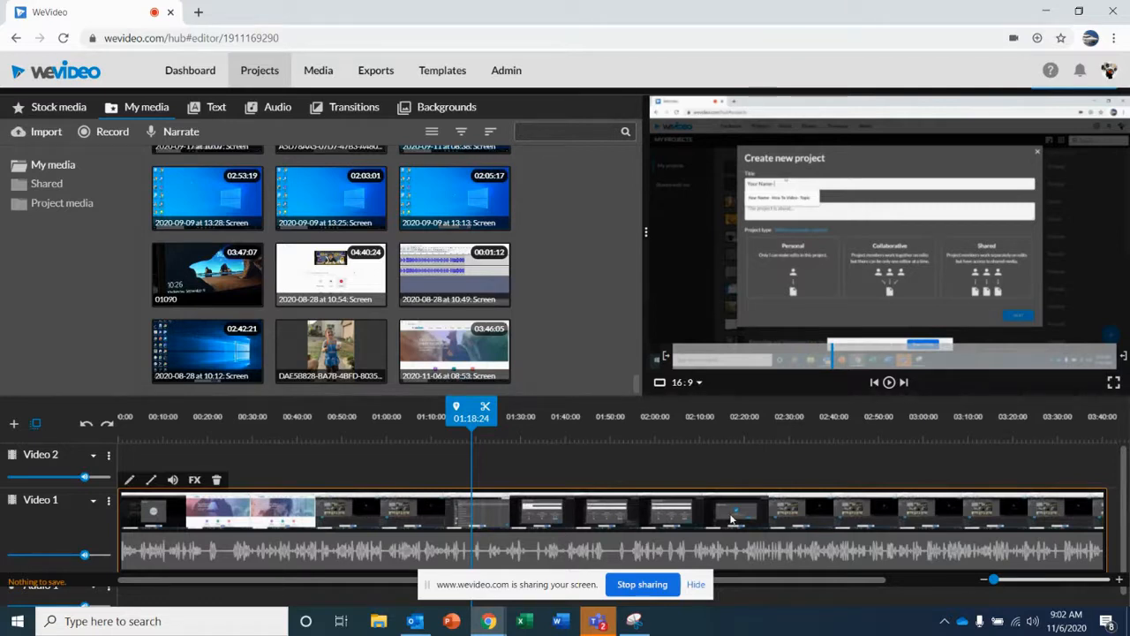
mouse_move(668, 519)
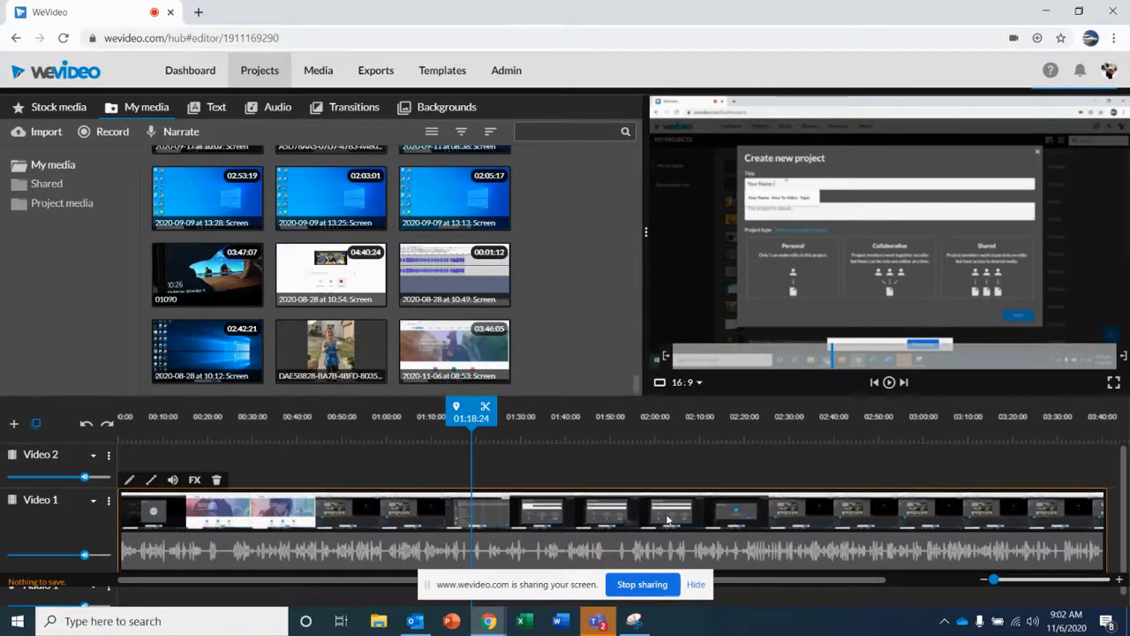
mouse_move(871, 469)
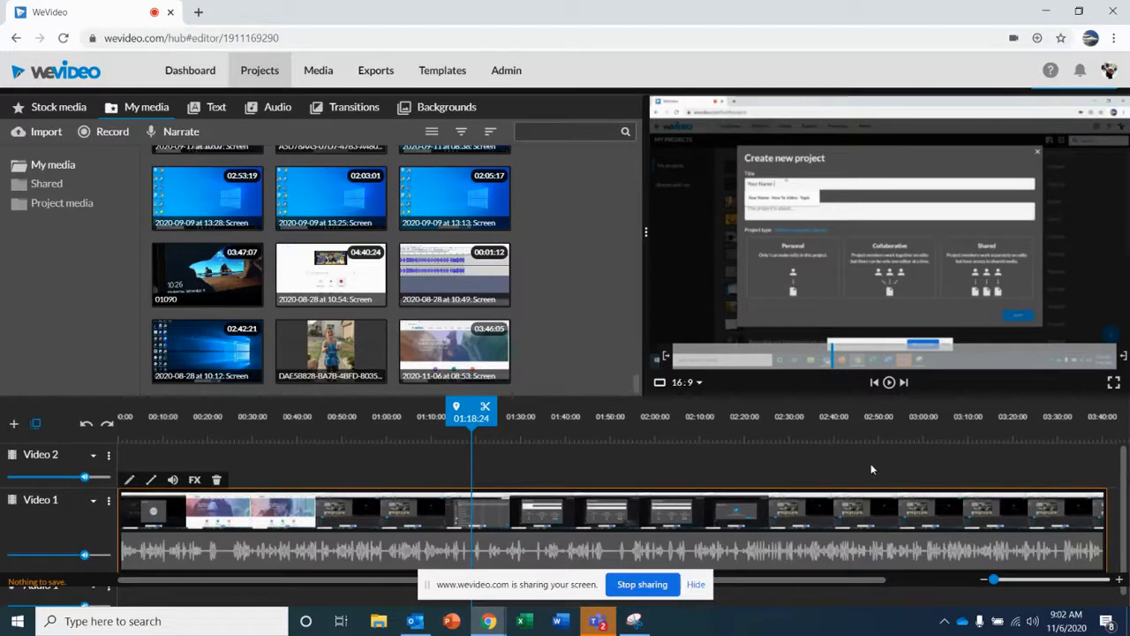
mouse_move(745, 508)
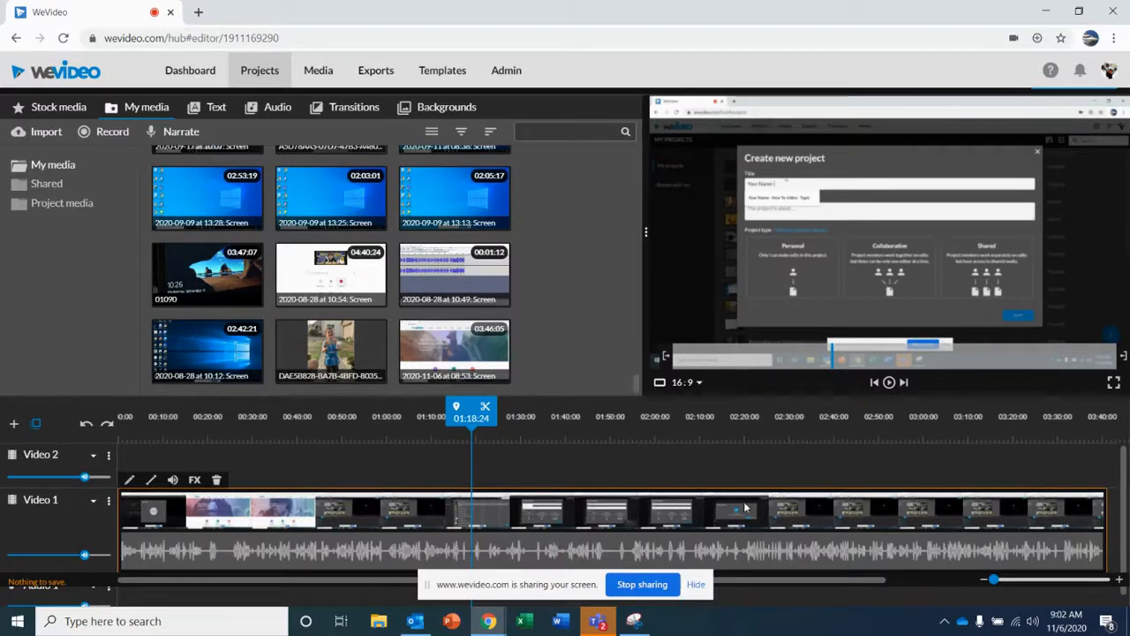
mouse_move(473, 510)
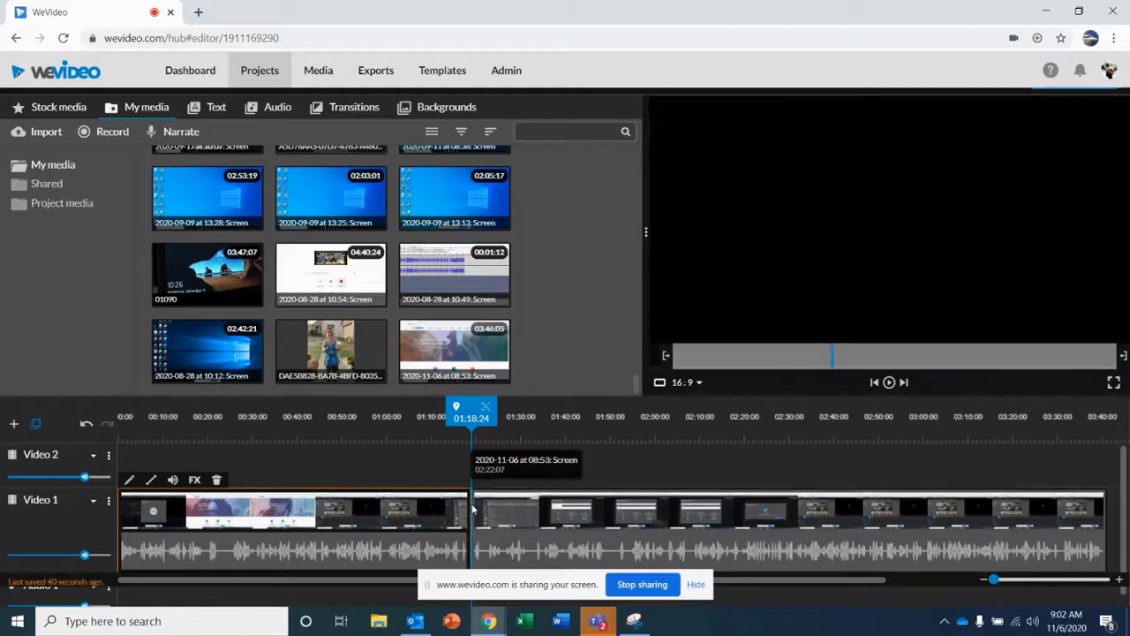
click(609, 512)
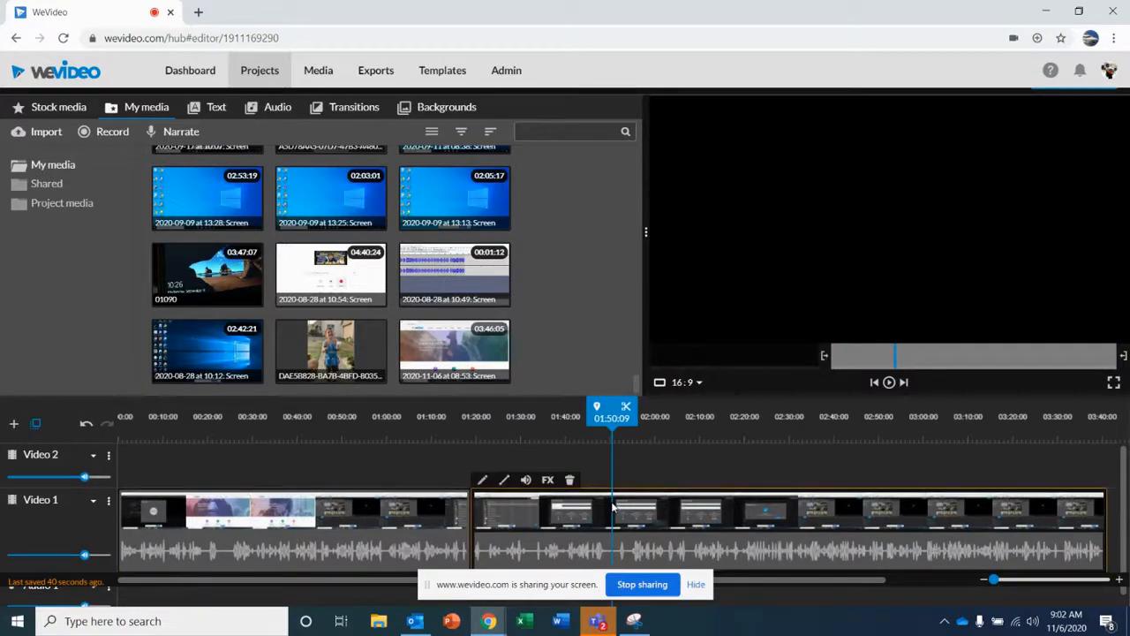